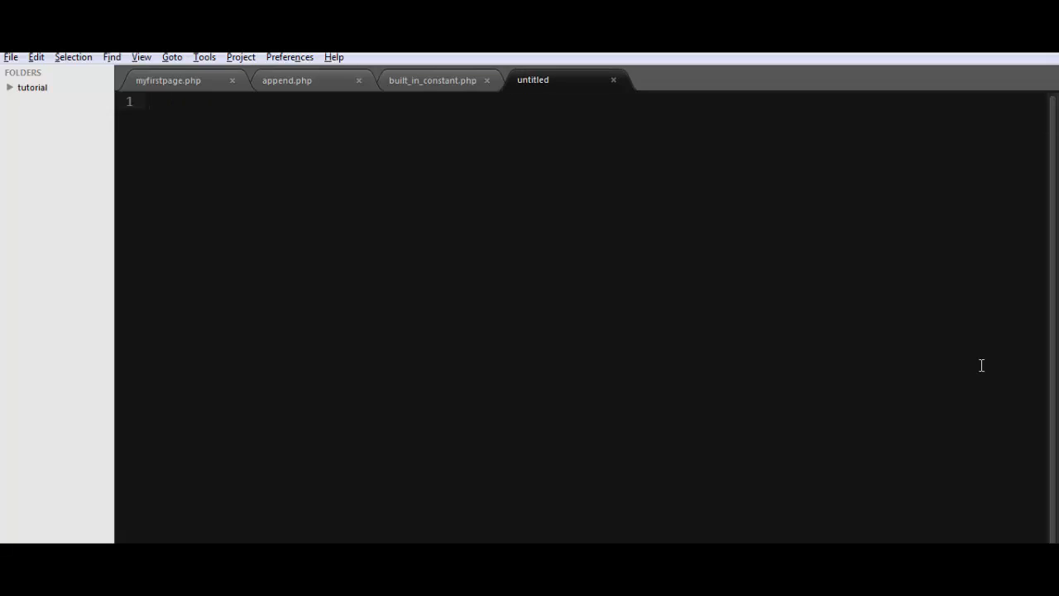
# Start a PHP block and store getenv('REMOTE_ADDR') in $ip
pyautogui.write('<?')
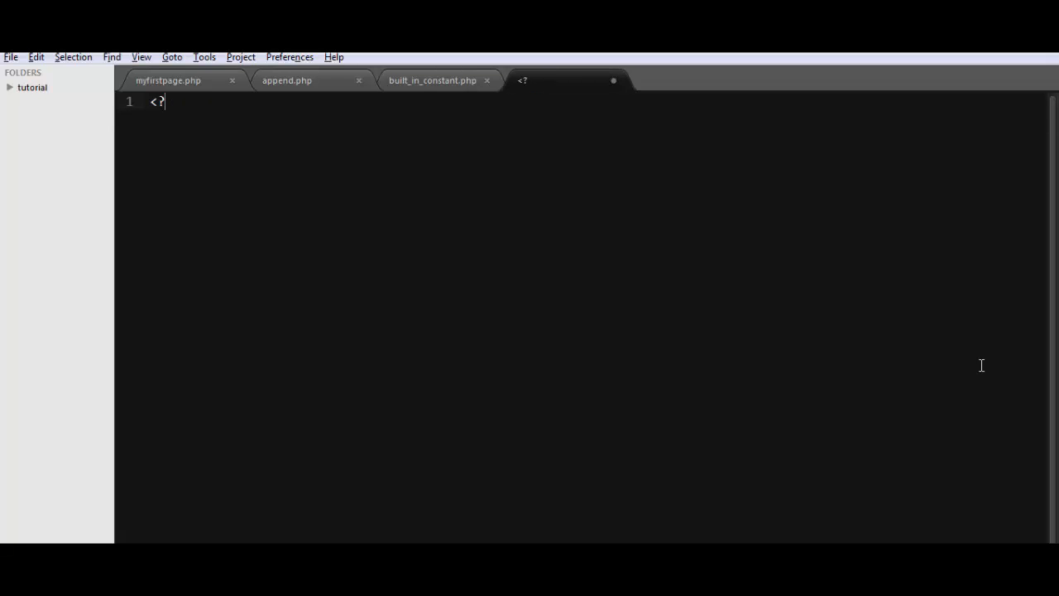
pyautogui.write('php')
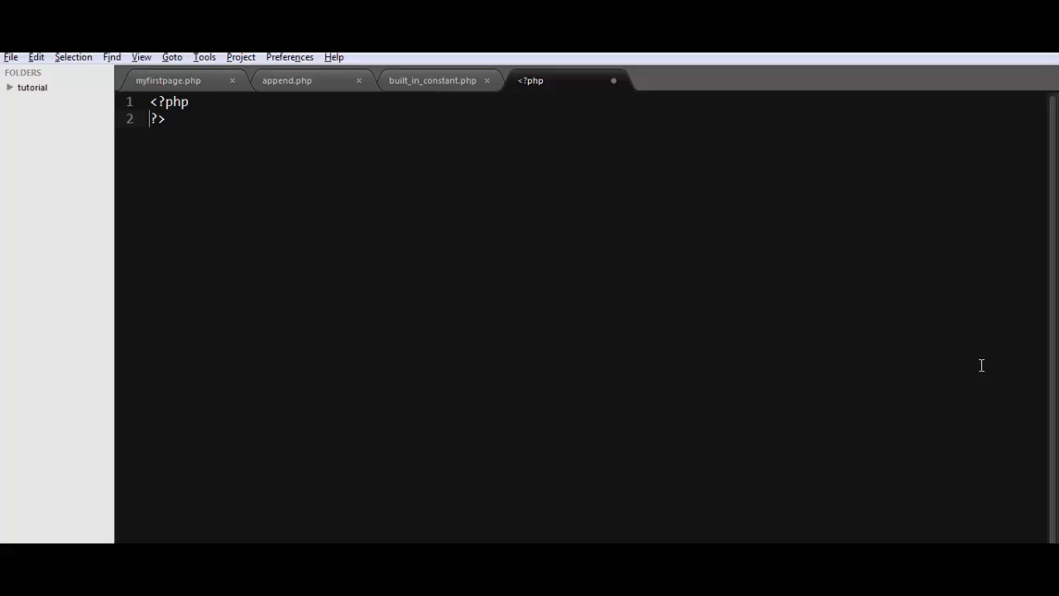
pyautogui.press('enter')
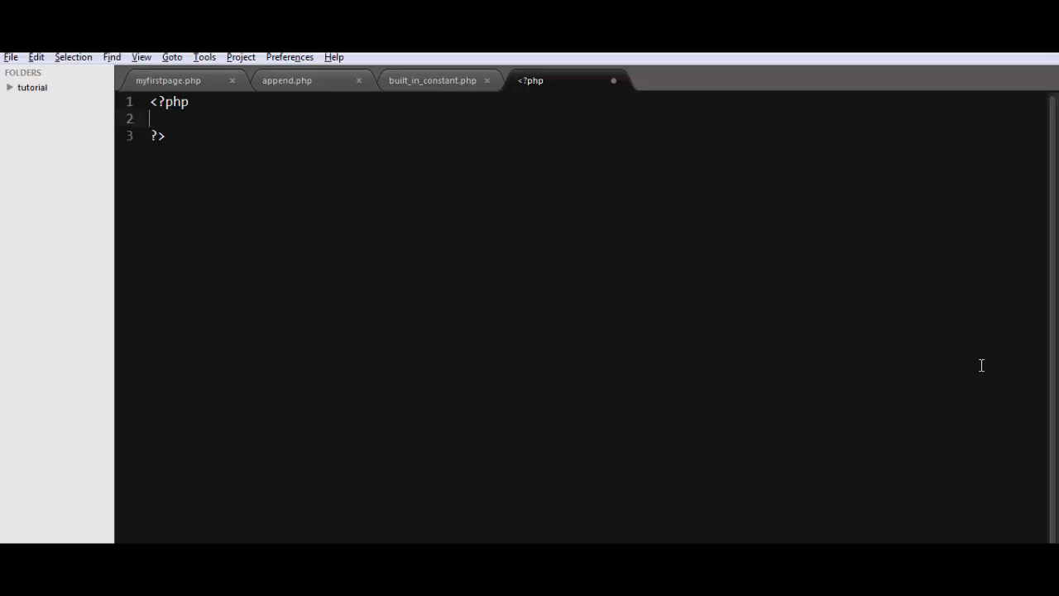
pyautogui.write('$')
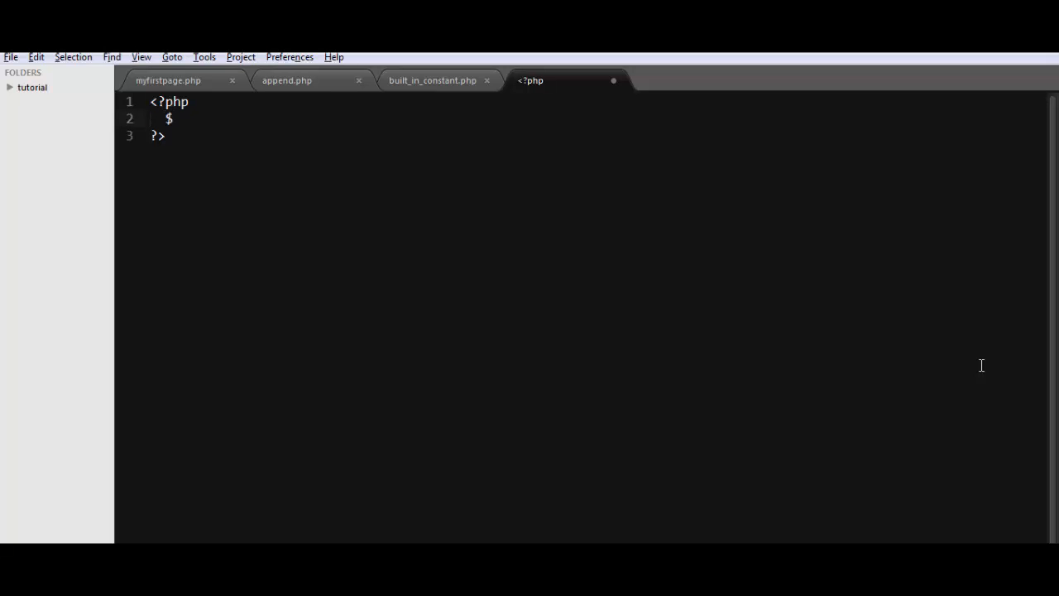
pyautogui.write('ip :')
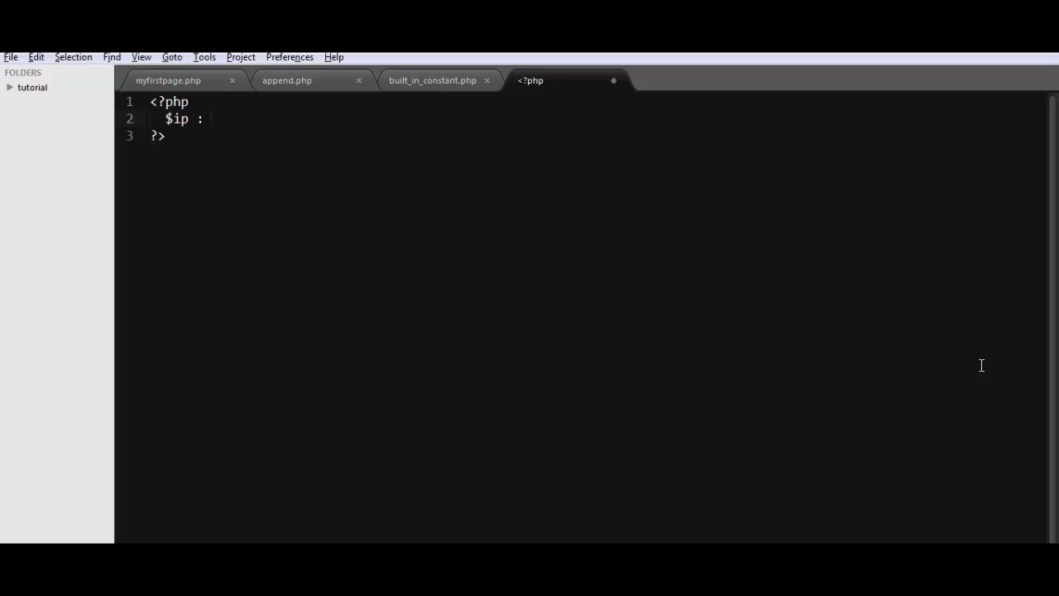
pyautogui.write('=')
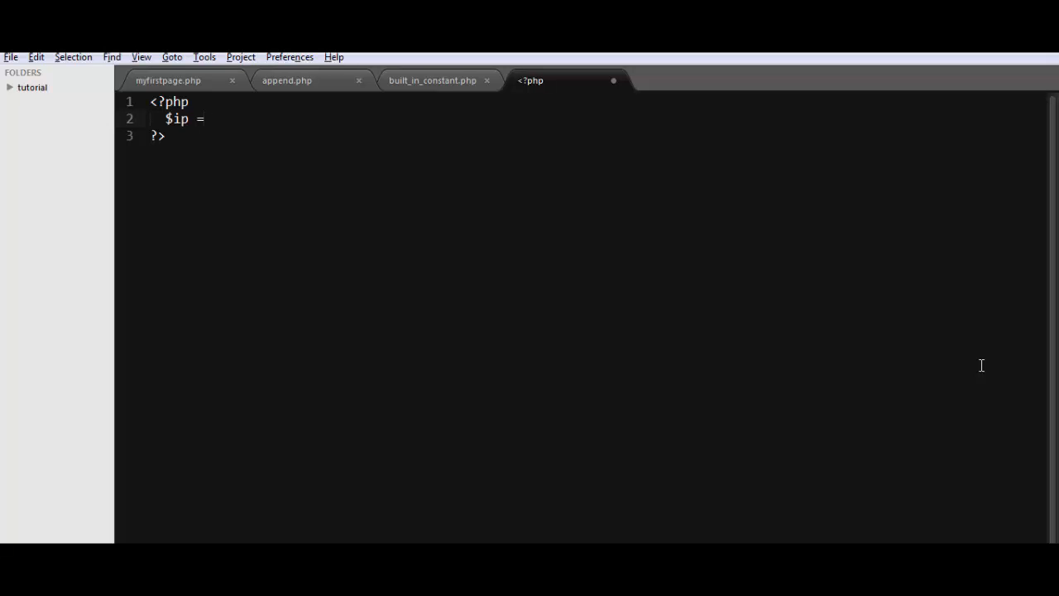
pyautogui.write('geten')
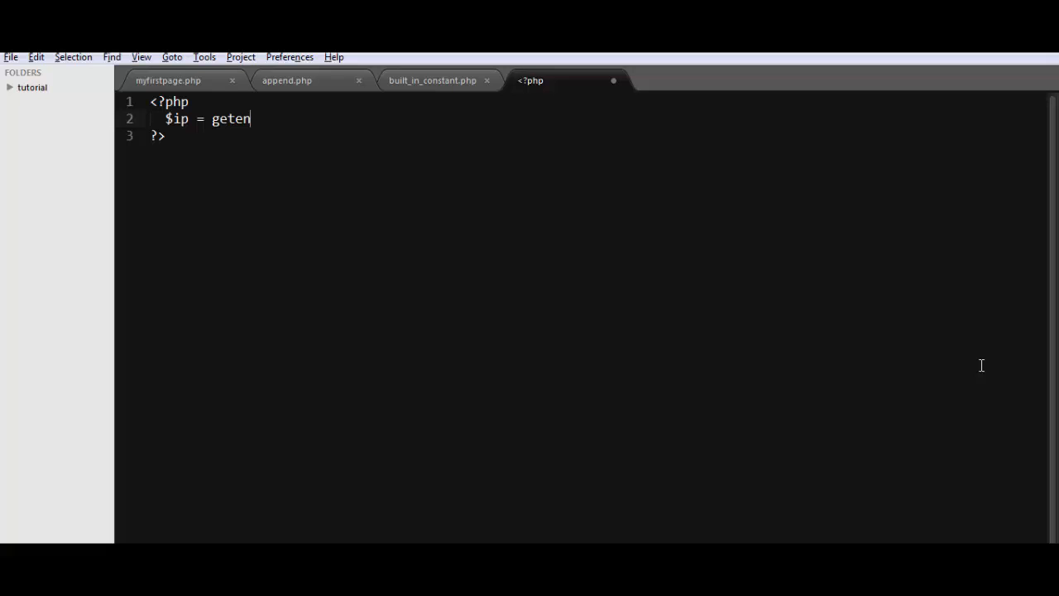
pyautogui.write('v()')
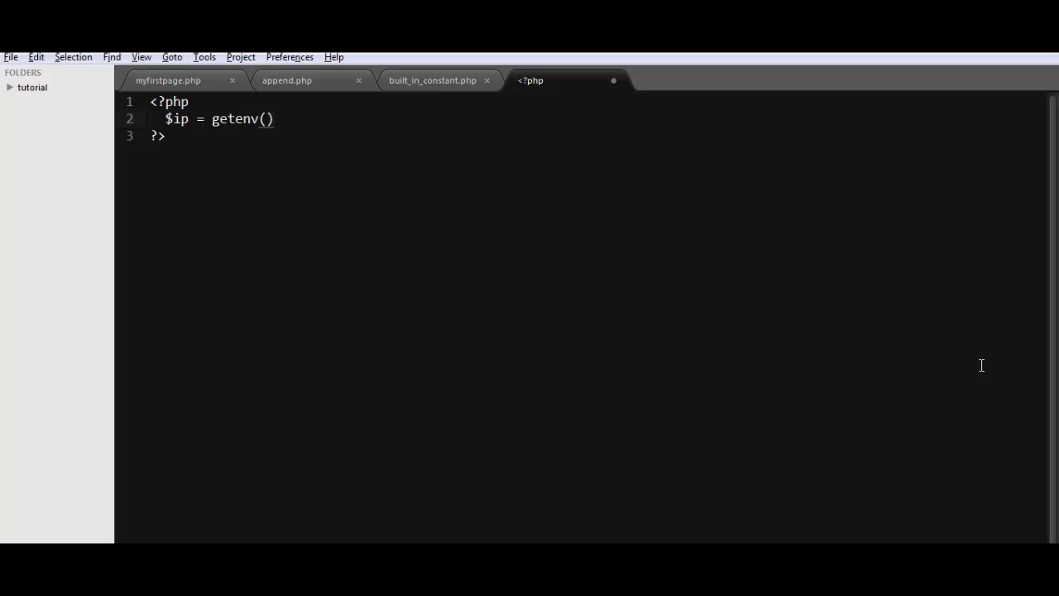
pyautogui.write(';')
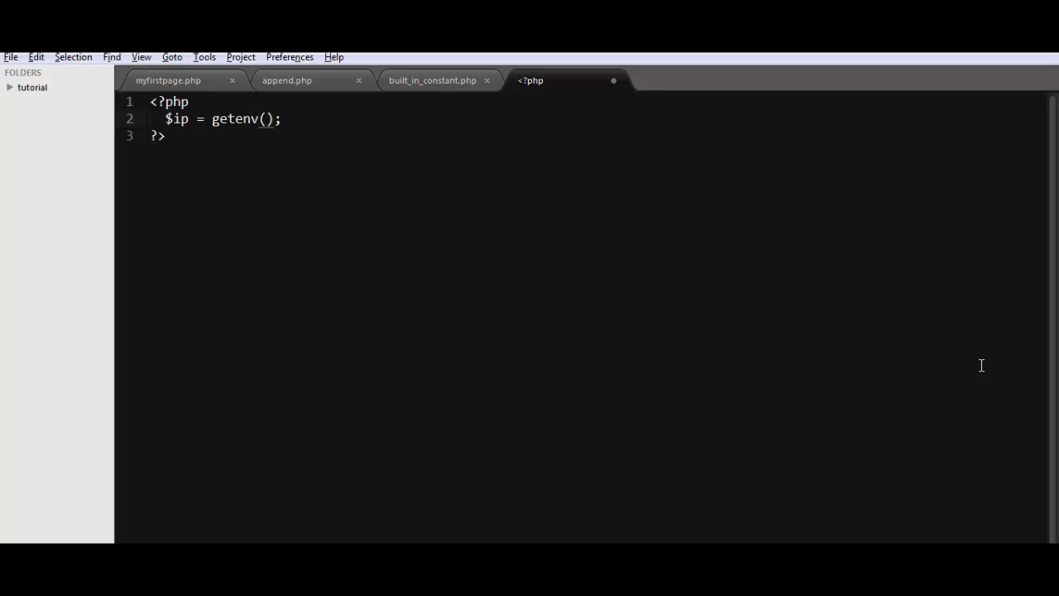
pyautogui.write("''")
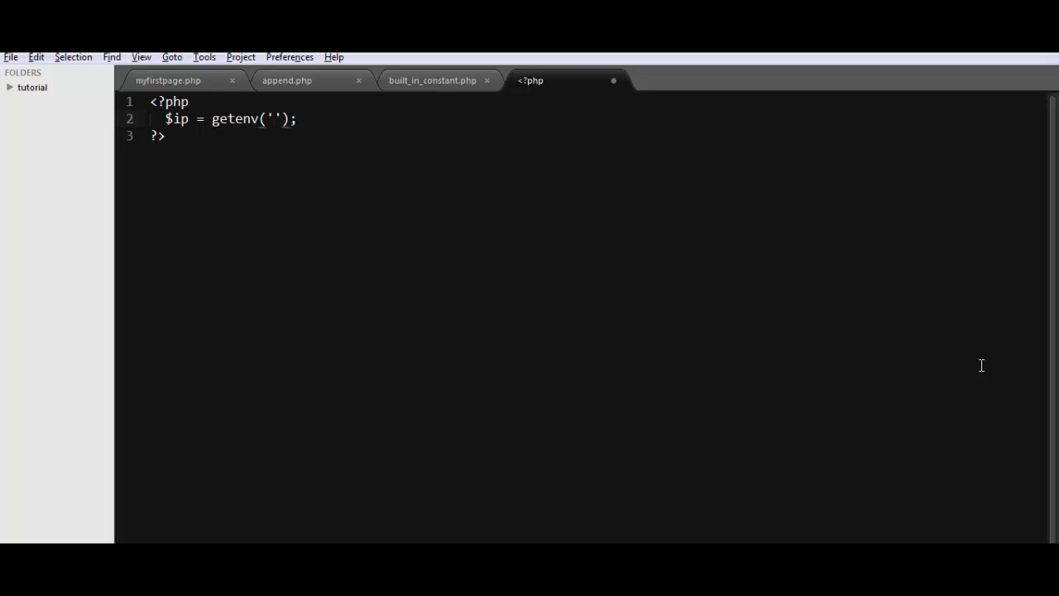
pyautogui.write('REMO')
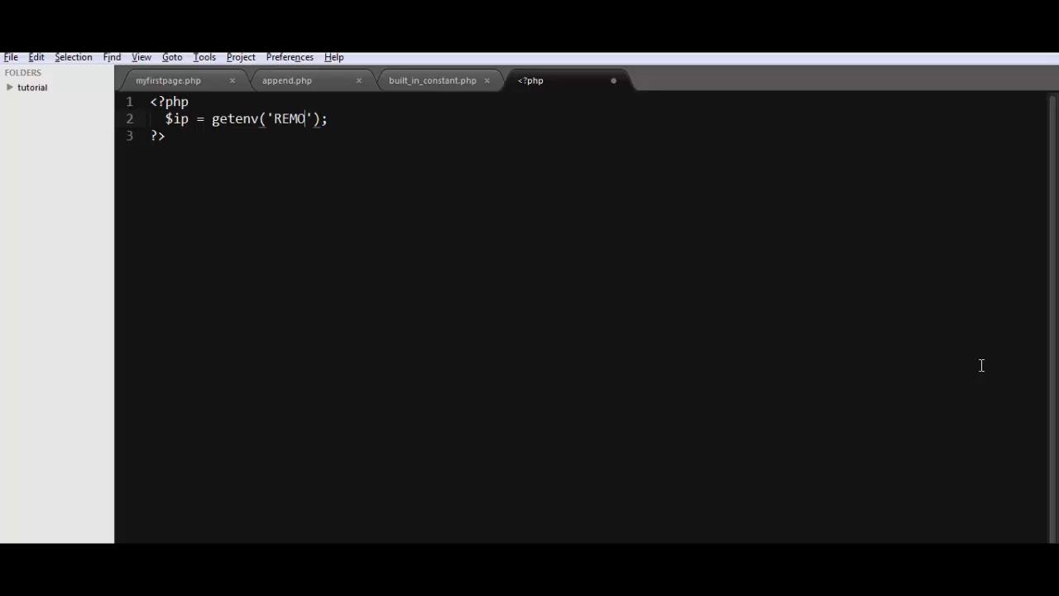
pyautogui.write('TE')
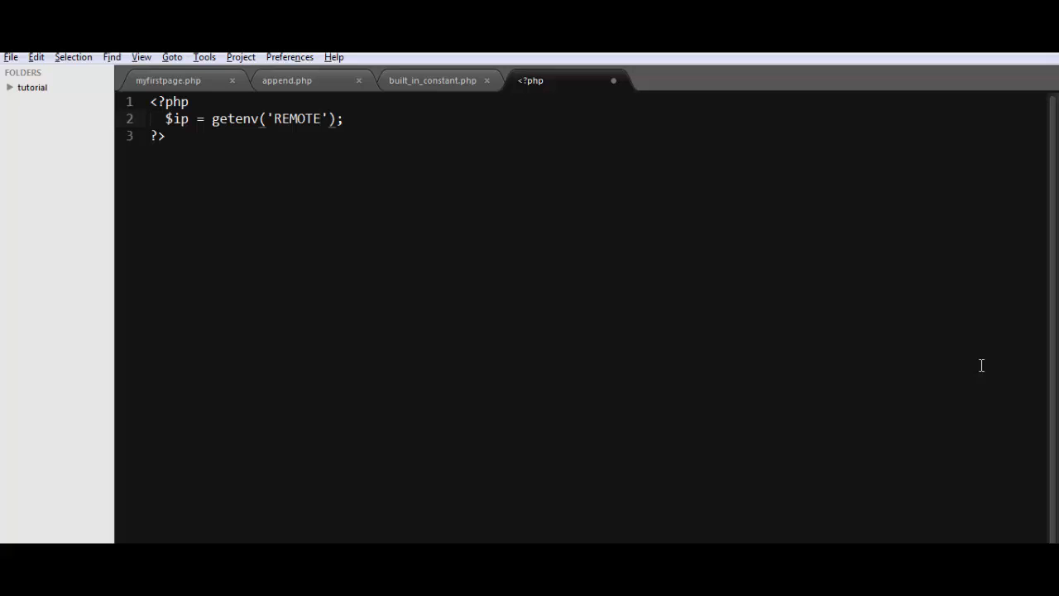
pyautogui.write('_ADDR')
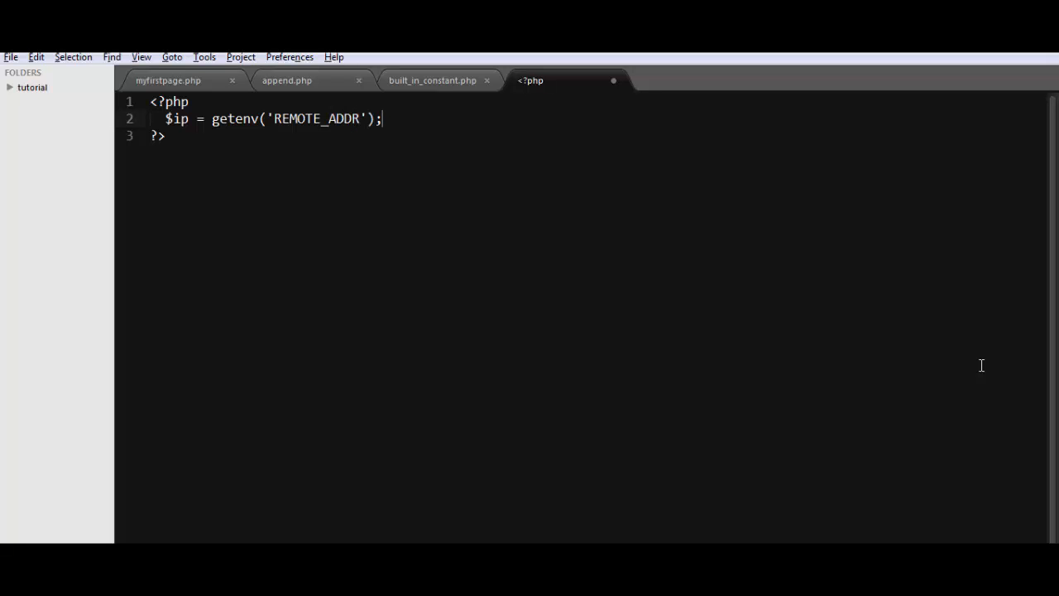
# Echo the "My Ip address is: " label concatenated with the IP value
pyautogui.write('ech')
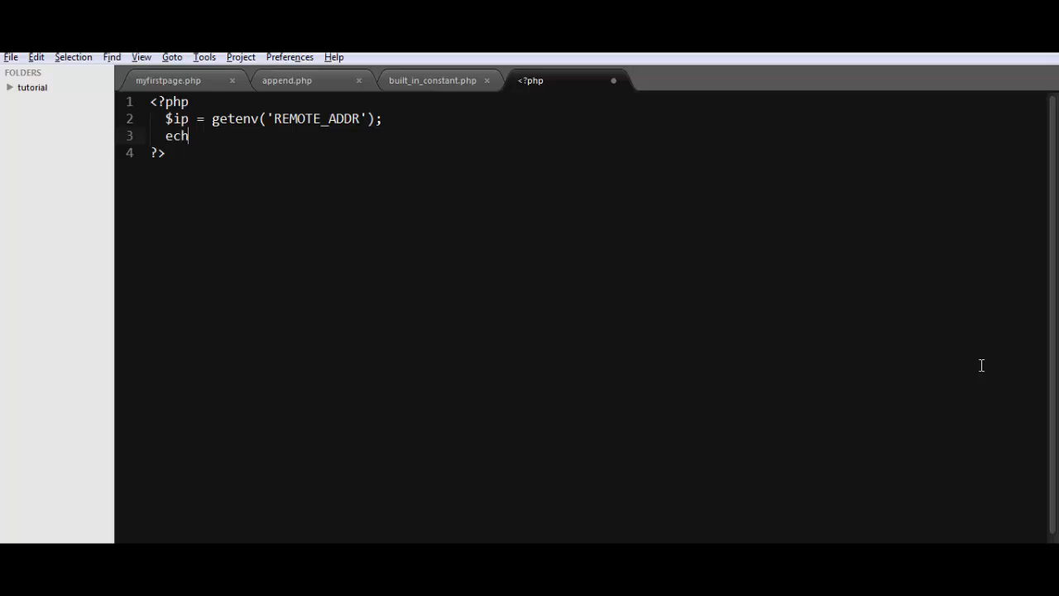
pyautogui.write('o "";')
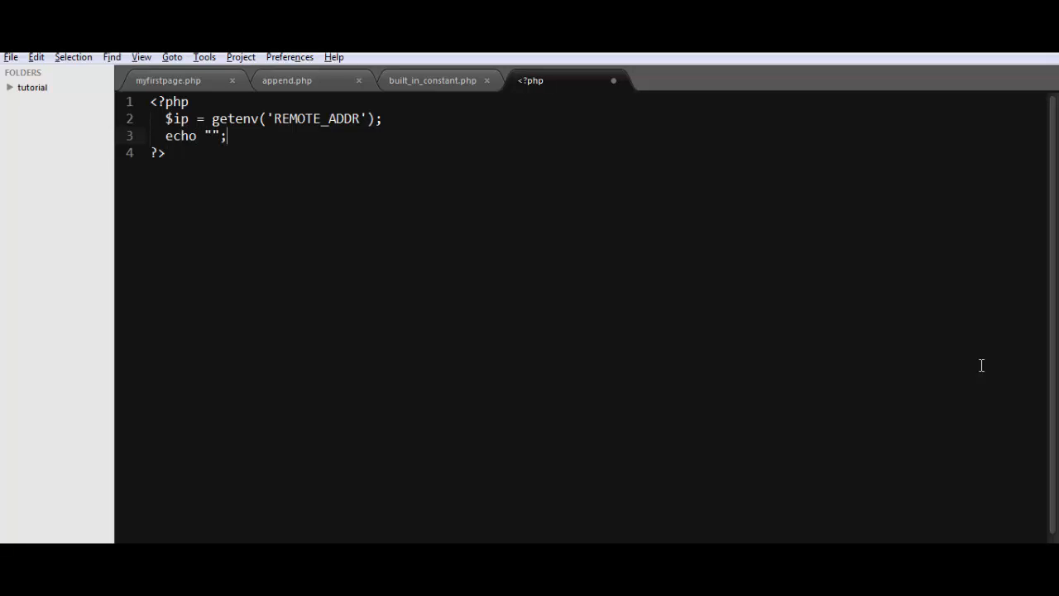
pyautogui.write('My')
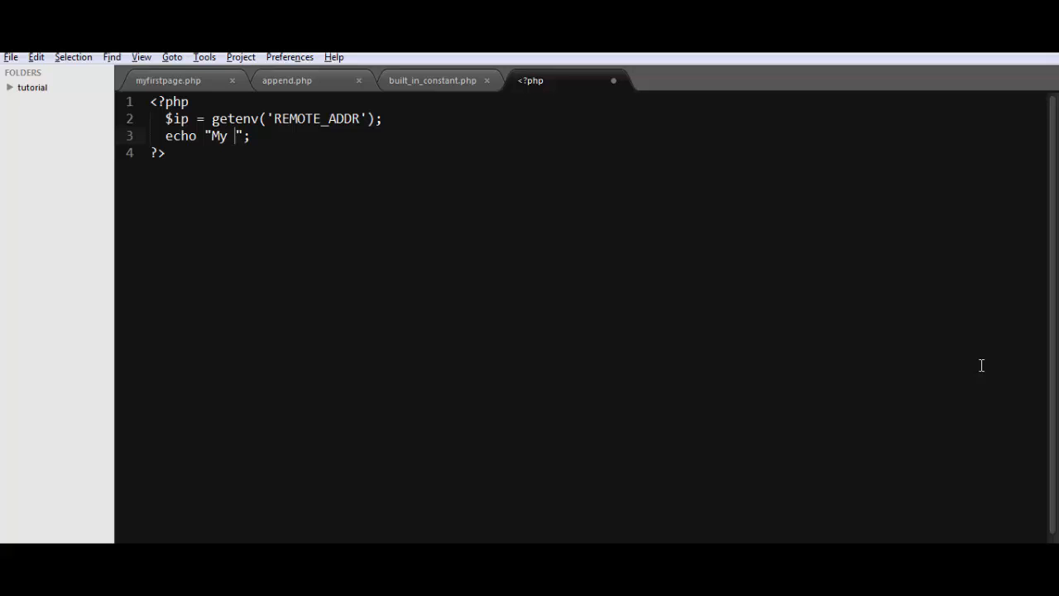
pyautogui.write('Ip addre')
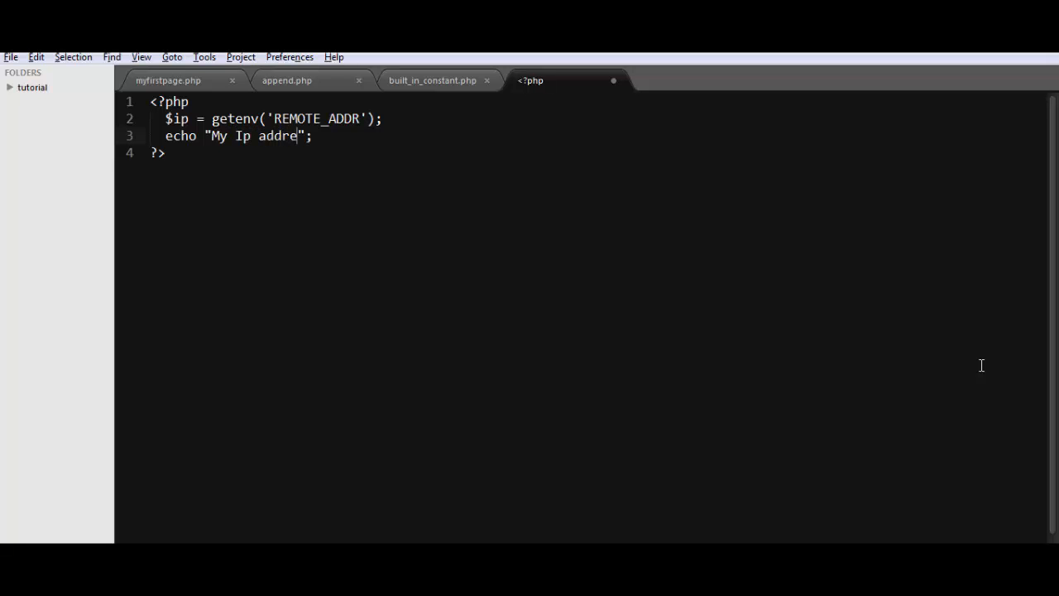
pyautogui.write('ss is')
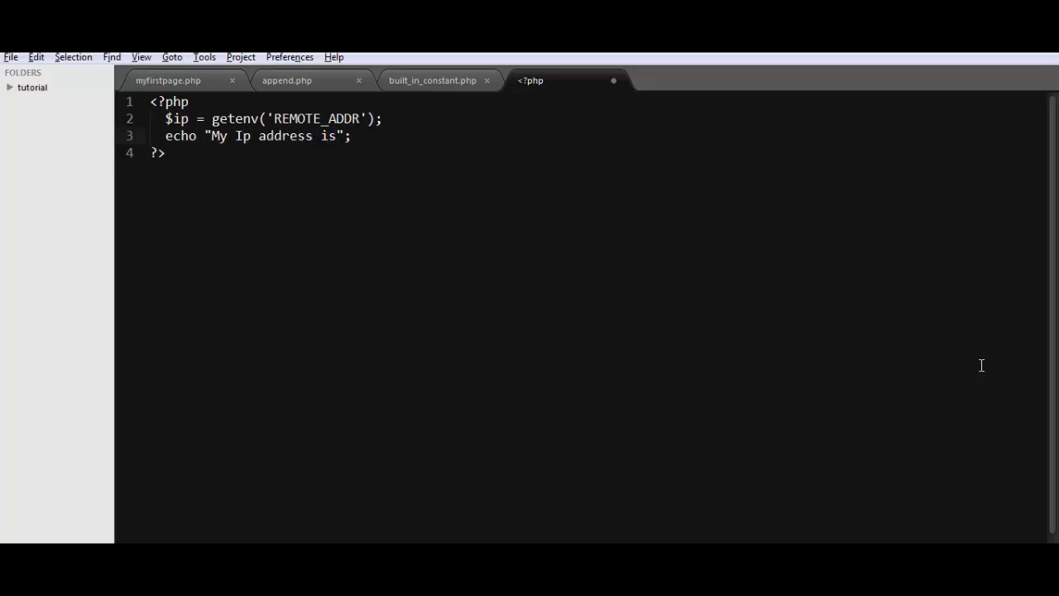
pyautogui.write(':')
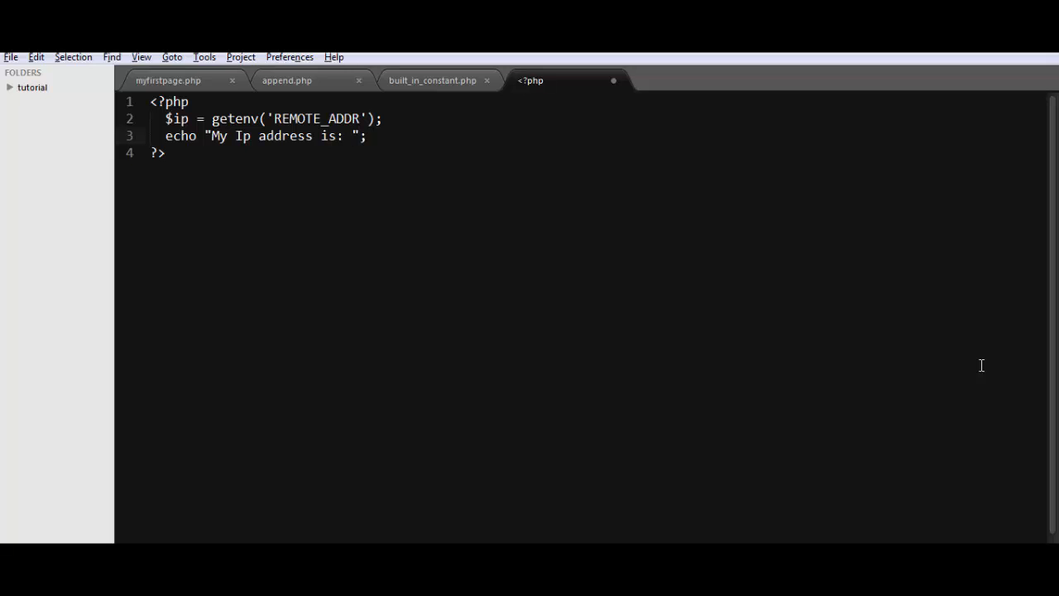
pyautogui.write('.')
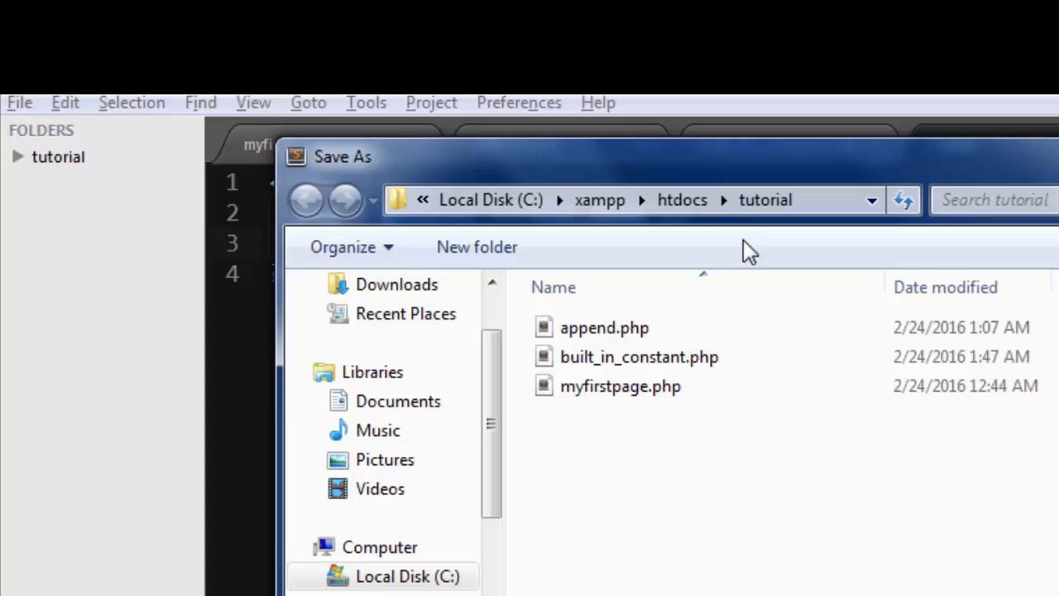
# Save the script as get_ip in C:\xampp\htdocs\tutorial
pyautogui.write('get_ip')
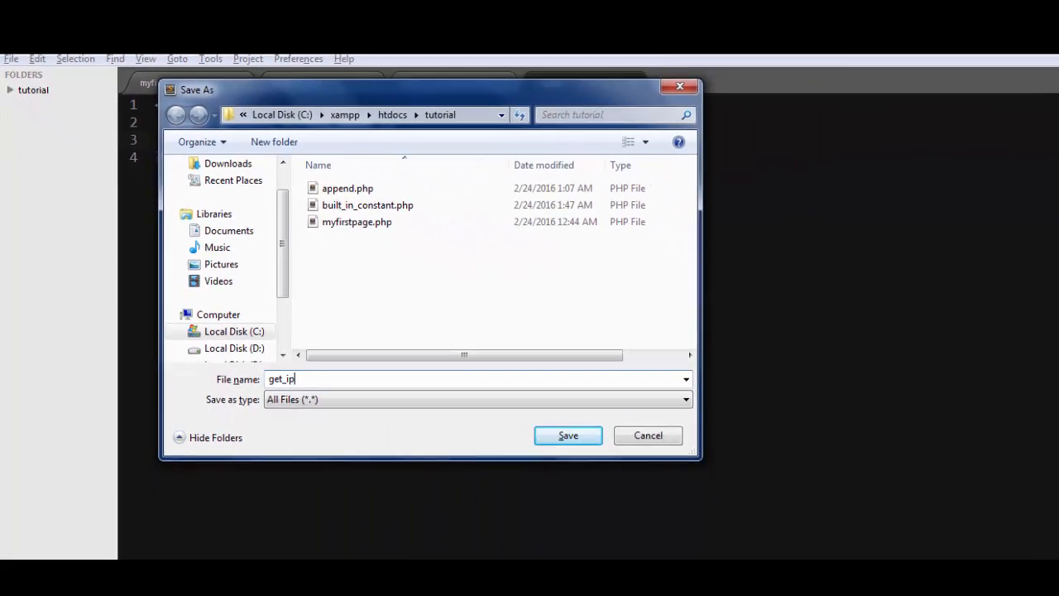
pyautogui.click(568, 435)
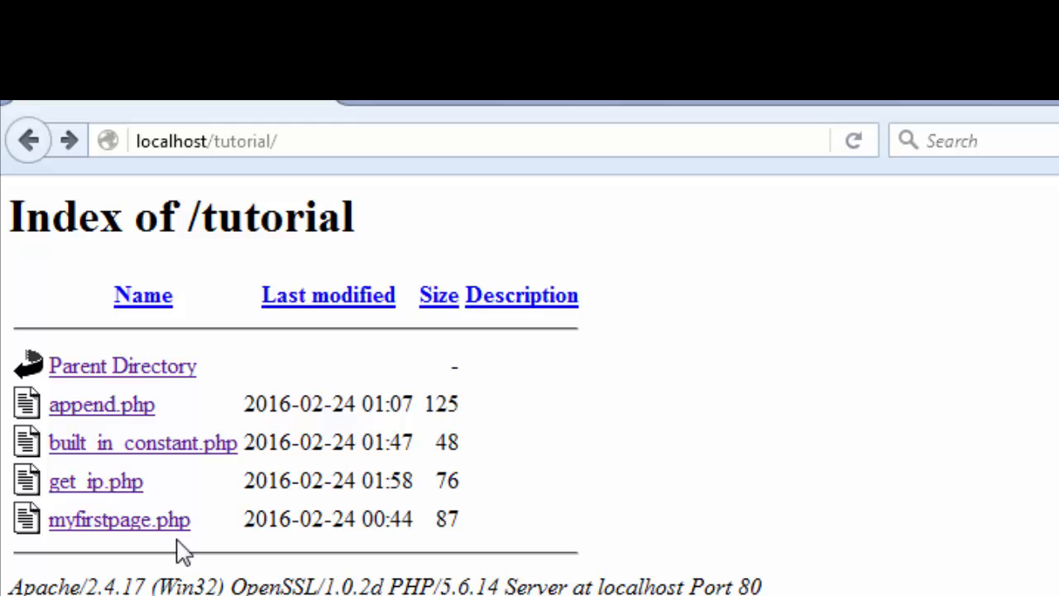
# Load get_ip.php from localhost/tutorial and select the displayed ::1 address
pyautogui.click(96, 480)
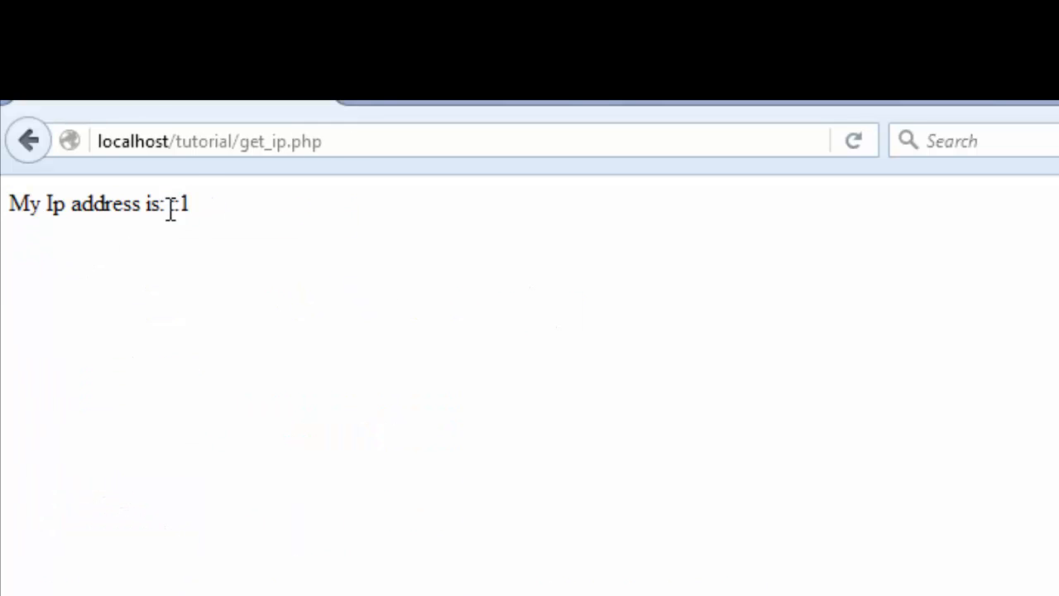
pyautogui.doubleClick(175, 204)
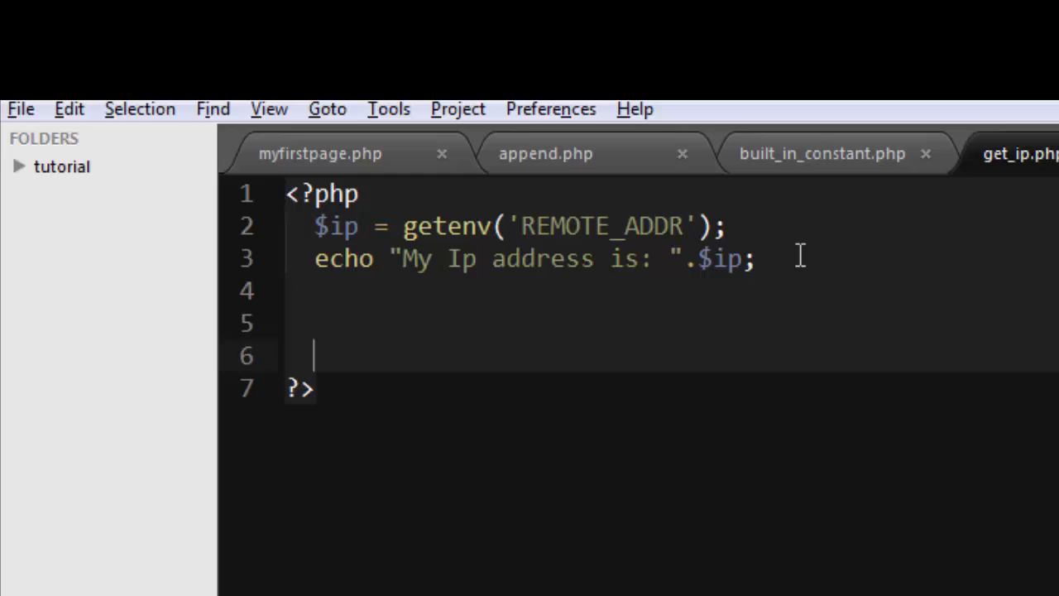
# Store getenv('HTTP_USER_AGENT') in a new $agent variable
pyautogui.write('$ag')
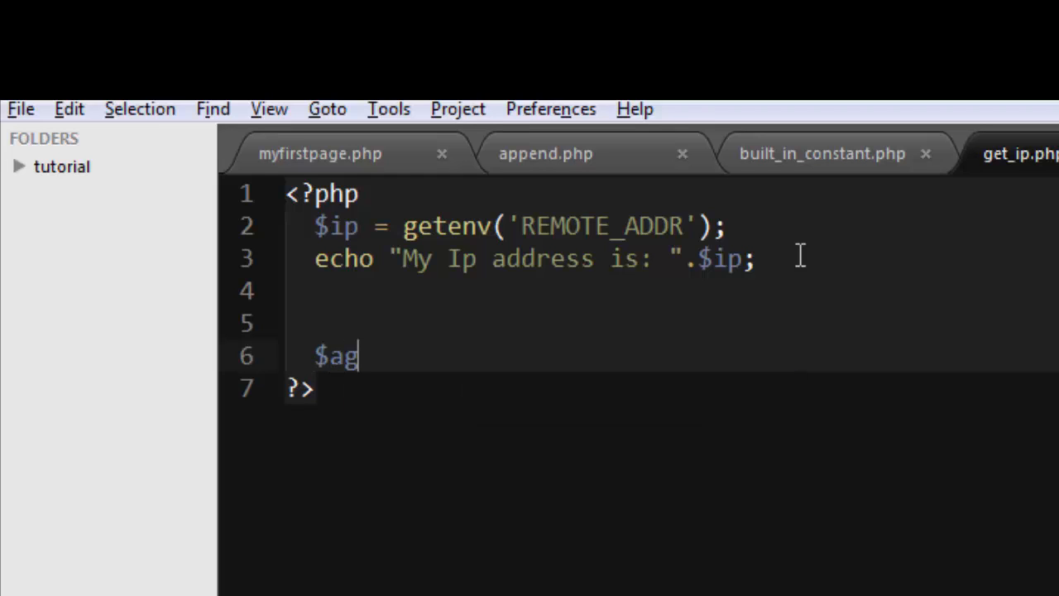
pyautogui.write('ent =')
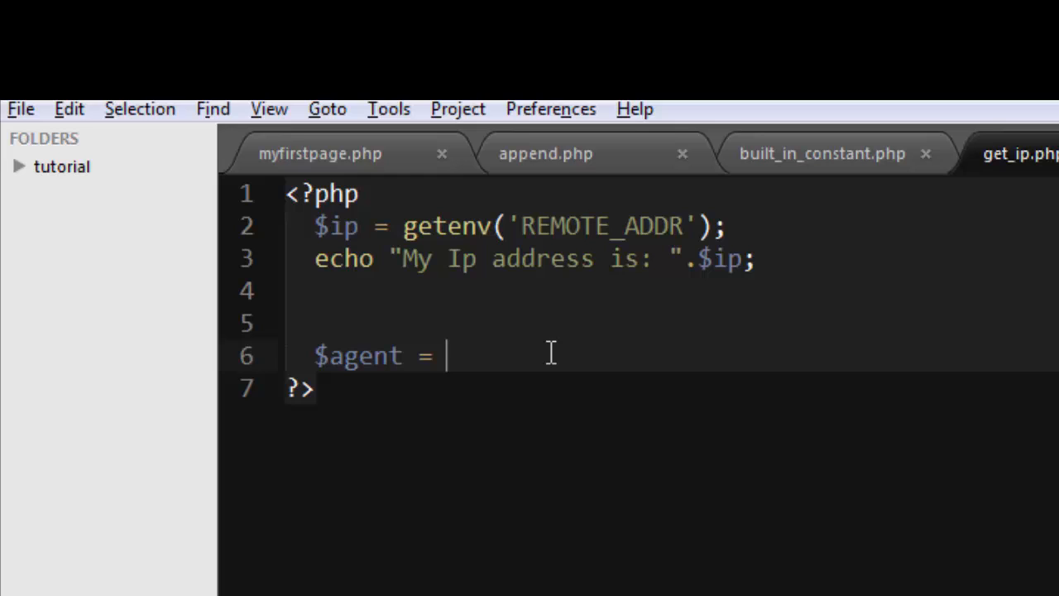
pyautogui.write("getenv('REMOTE_ADDR');")
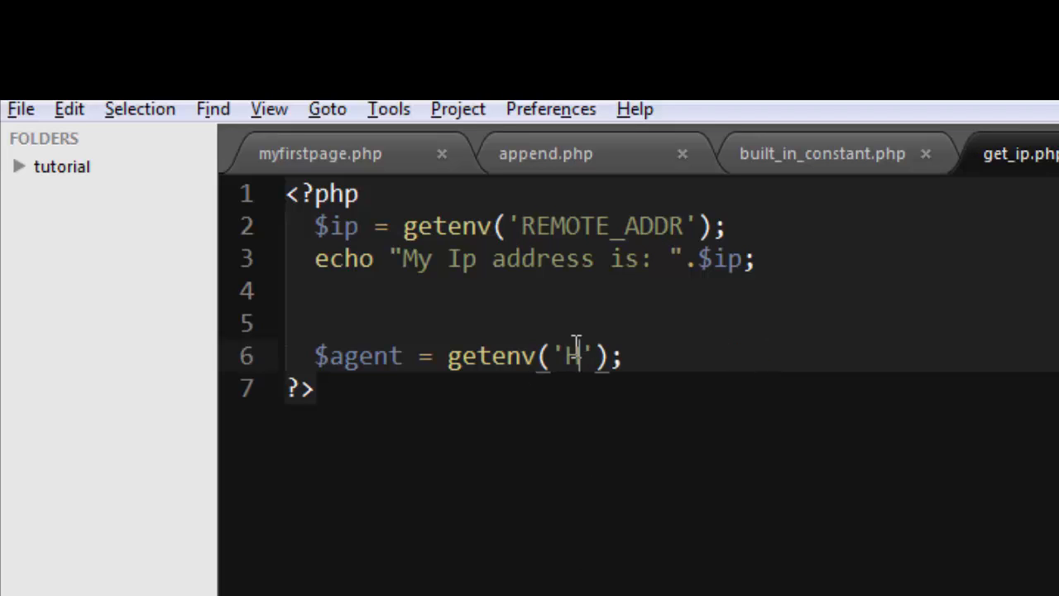
pyautogui.write('TTP_U')
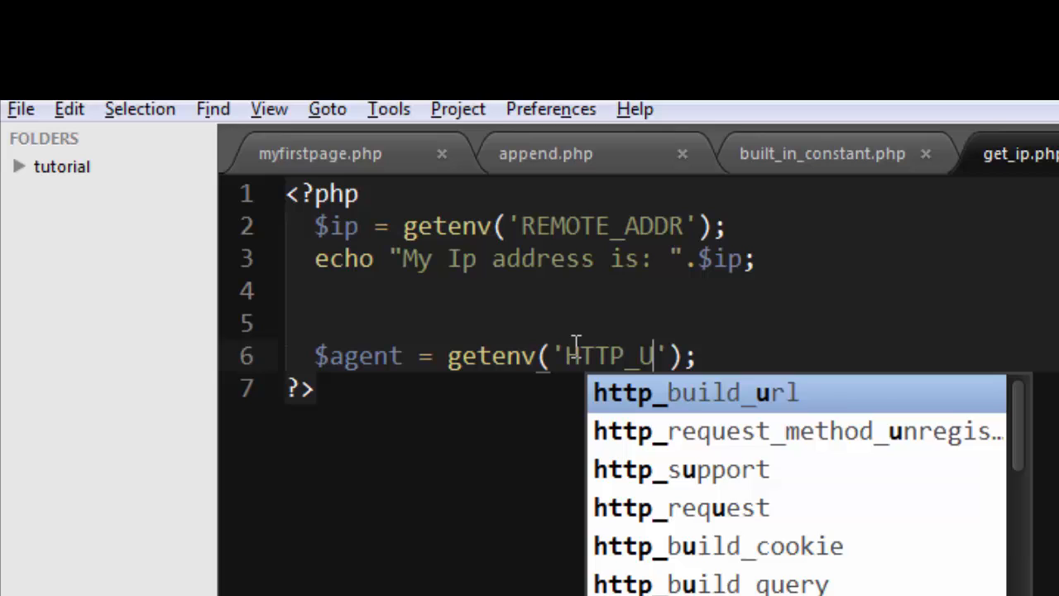
pyautogui.write('SER_A')
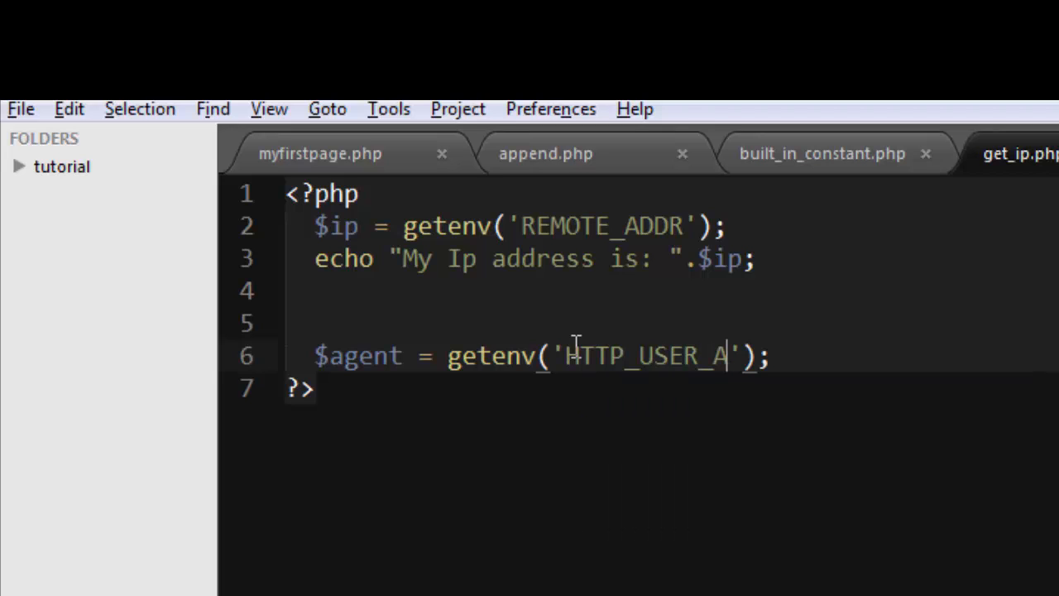
pyautogui.write('GENT')
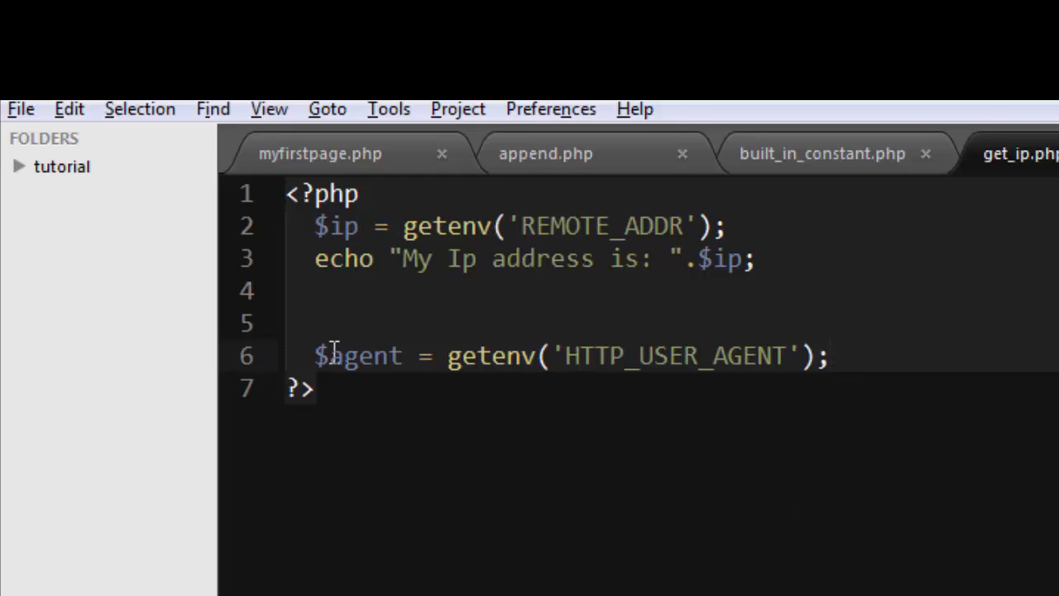
# Echo $agent after the IP line
pyautogui.doubleClick(358, 354)
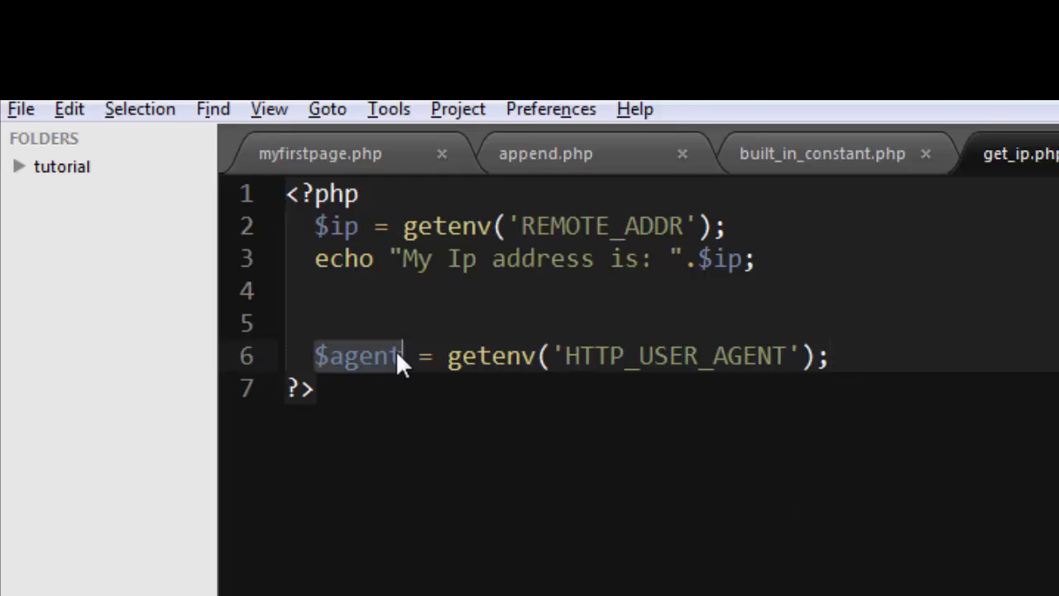
pyautogui.write('e')
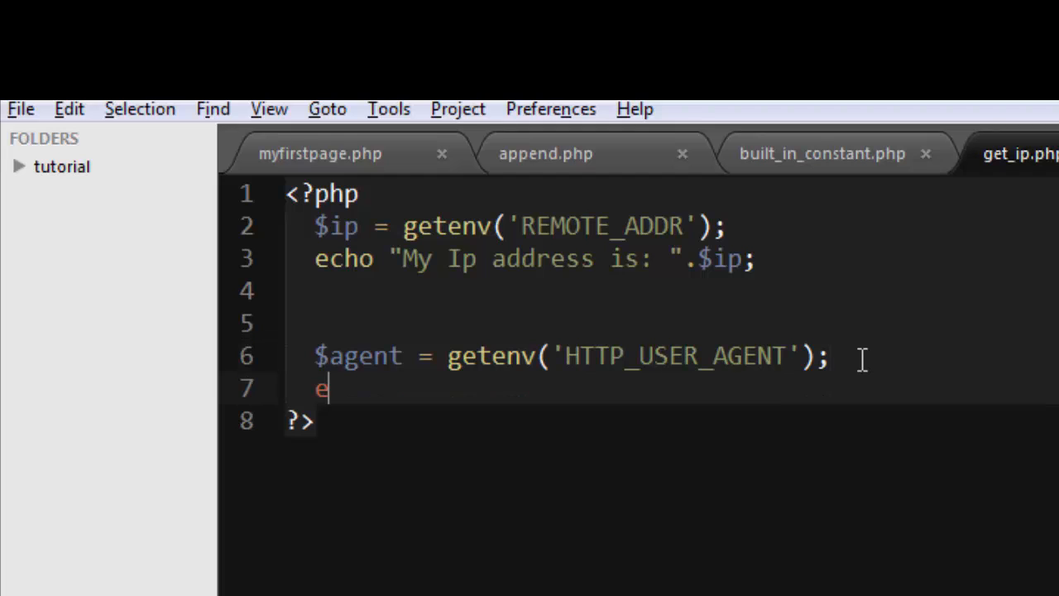
pyautogui.write('cho $agent')
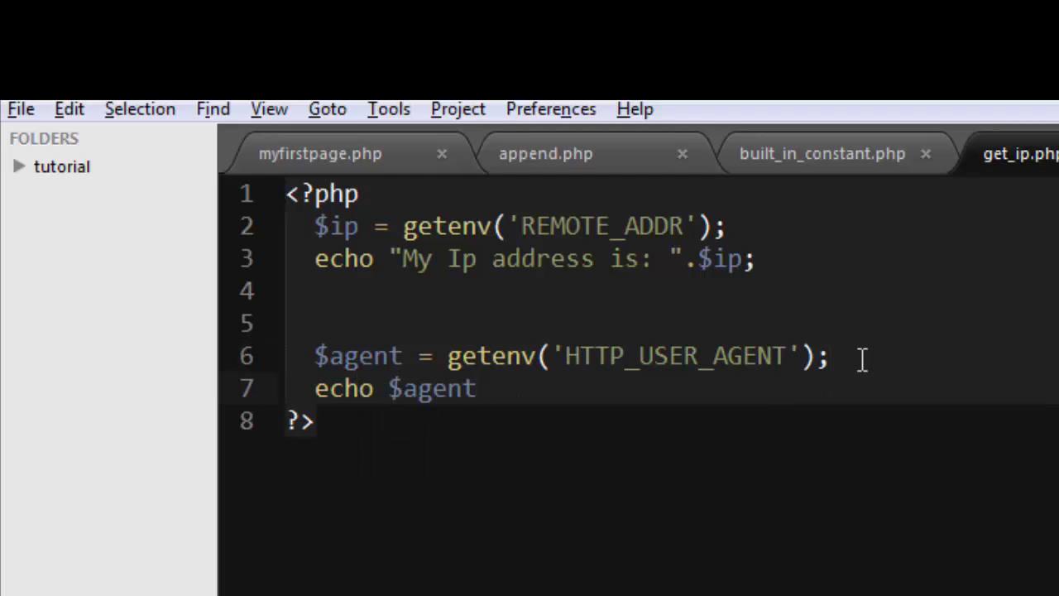
pyautogui.write(';')
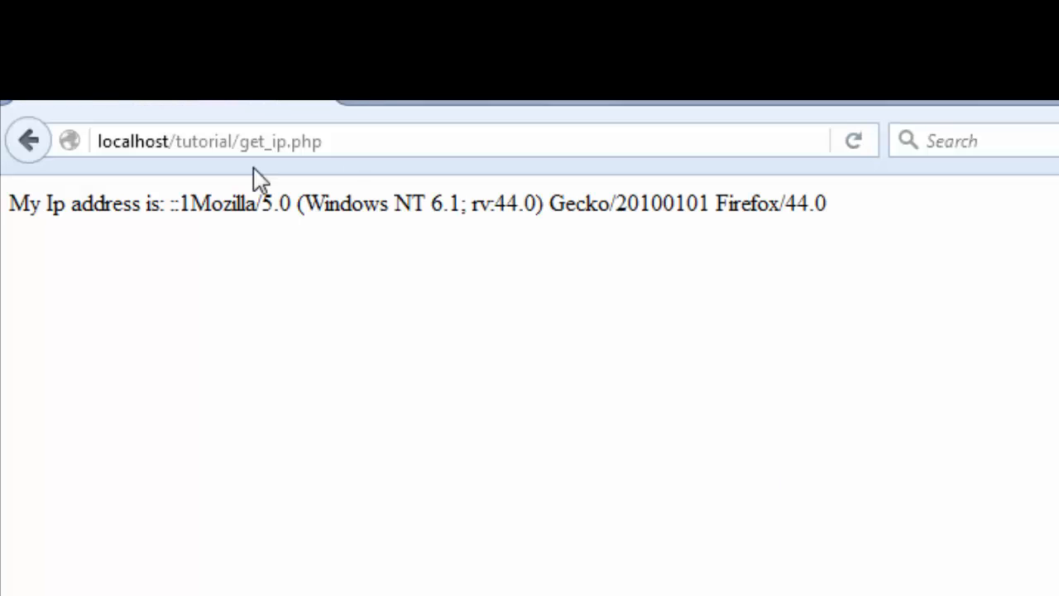
# Highlight the Mozilla/5.0 user agent string shown after ::1 on the reloaded page
pyautogui.moveTo(192, 203); pyautogui.dragTo(377, 203)
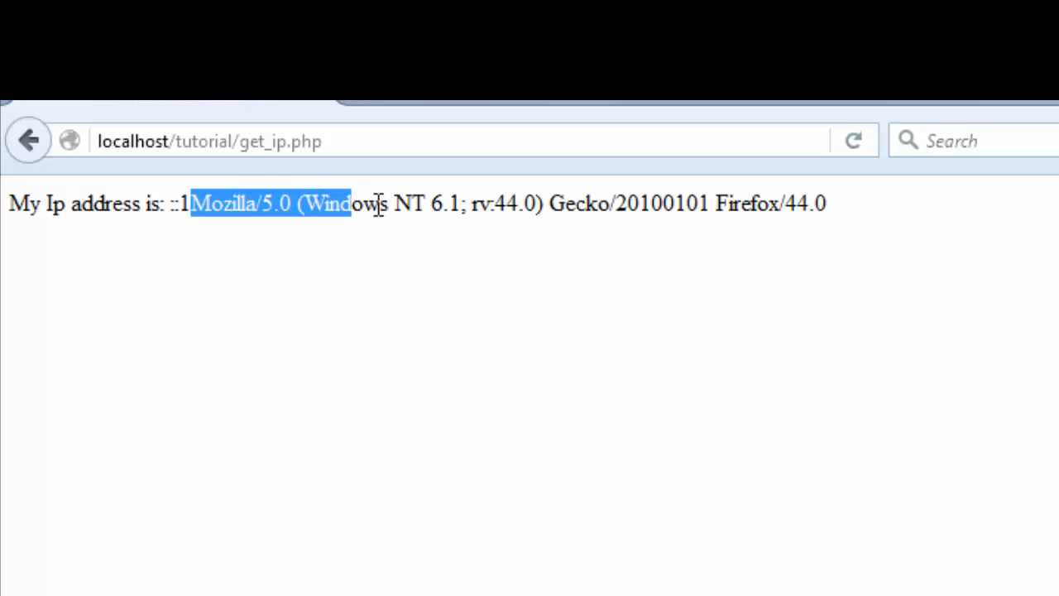